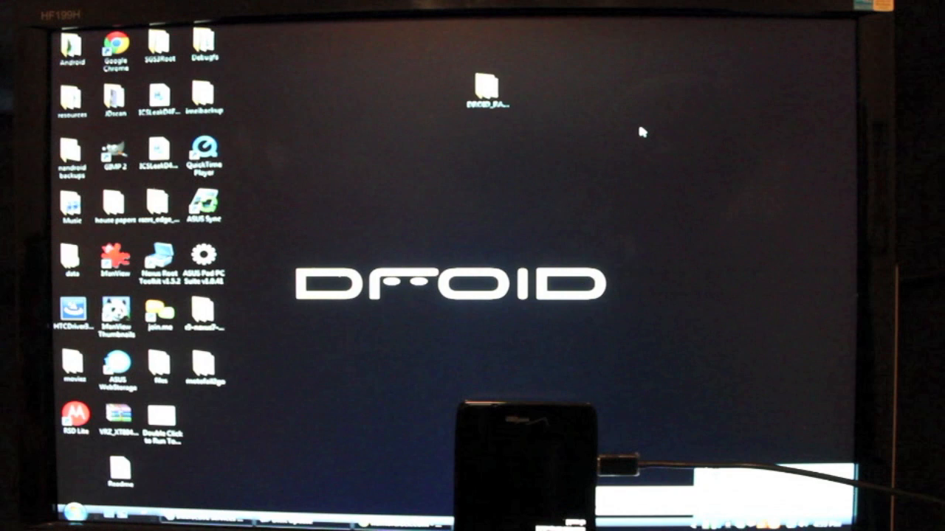
Open the DROID_RAZR_HD_Utility desktop folder in Windows Explorer.
{"action": "left_click", "coordinate": [486, 90]}
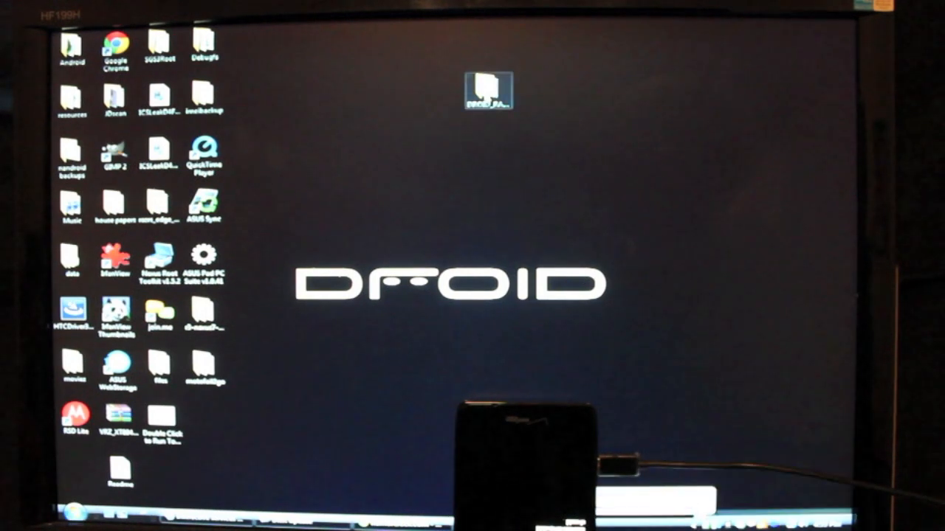
{"action": "double_click", "coordinate": [486, 92]}
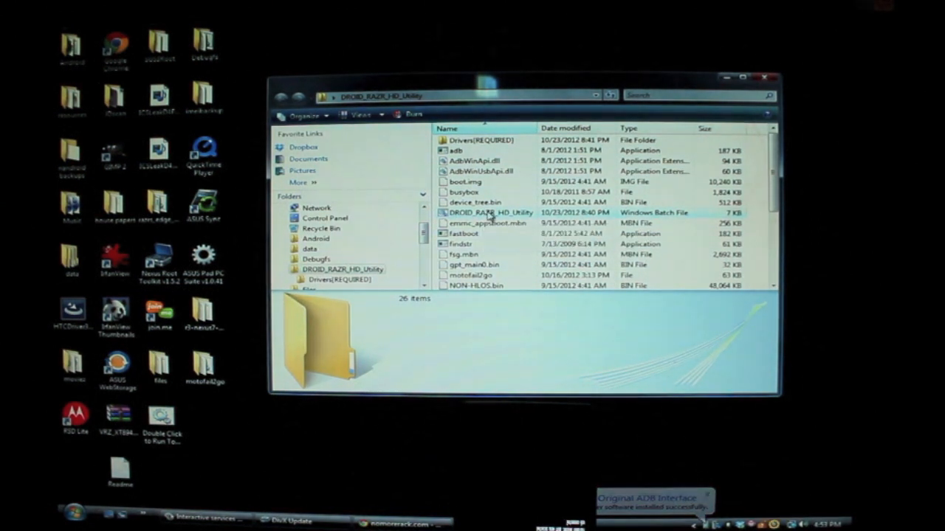
Run the DROID_RAZR_HD_Utility batch file to start the version 1.00 console.
{"action": "double_click", "coordinate": [490, 213]}
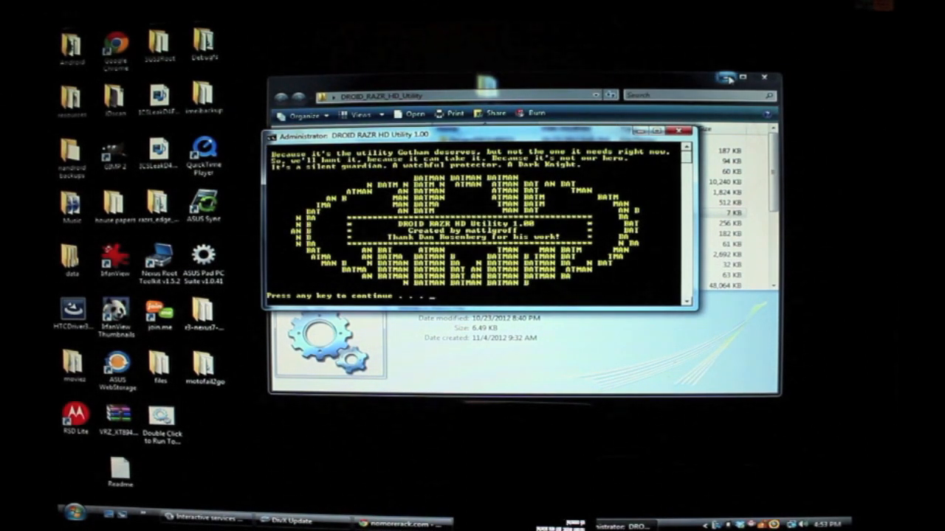
{"action": "mouse_move", "coordinate": [727, 80]}
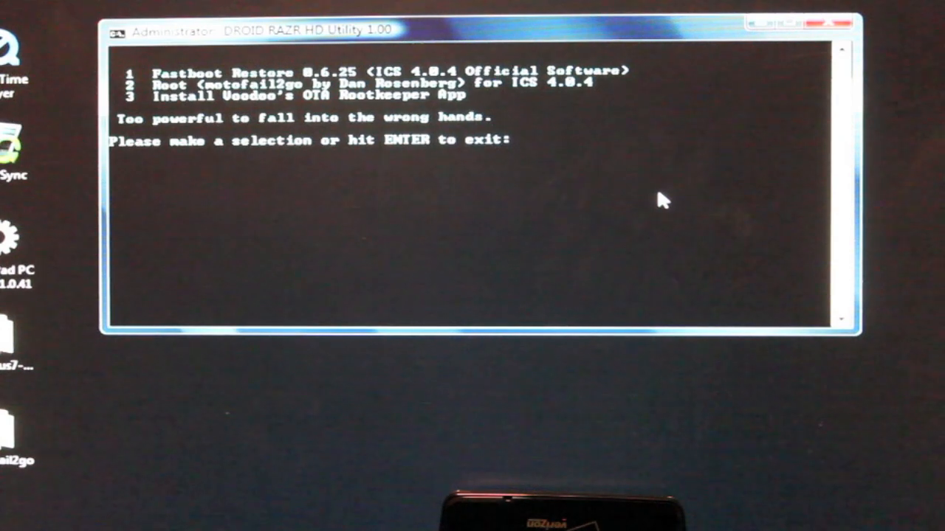
Enter option 1, Fastboot Restore for ICS 4.0.4, at the menu prompt.
{"action": "type", "text": "1"}
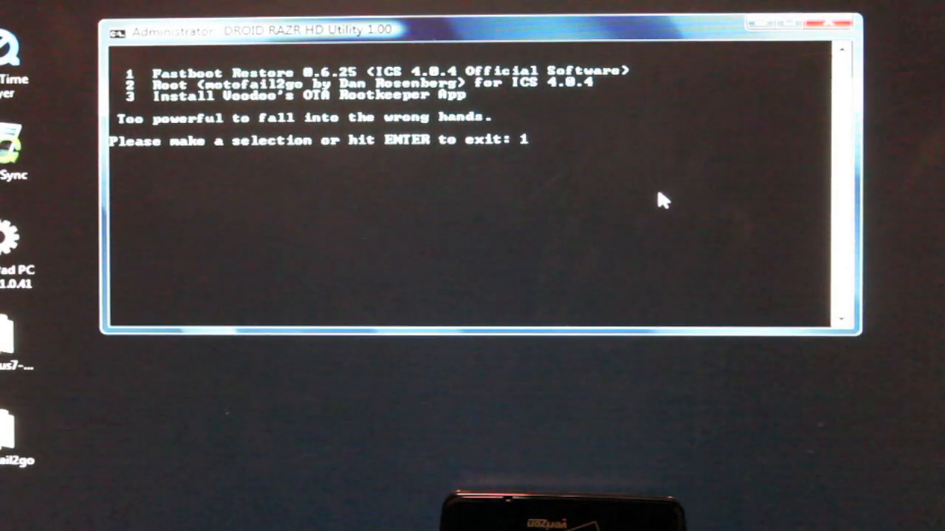